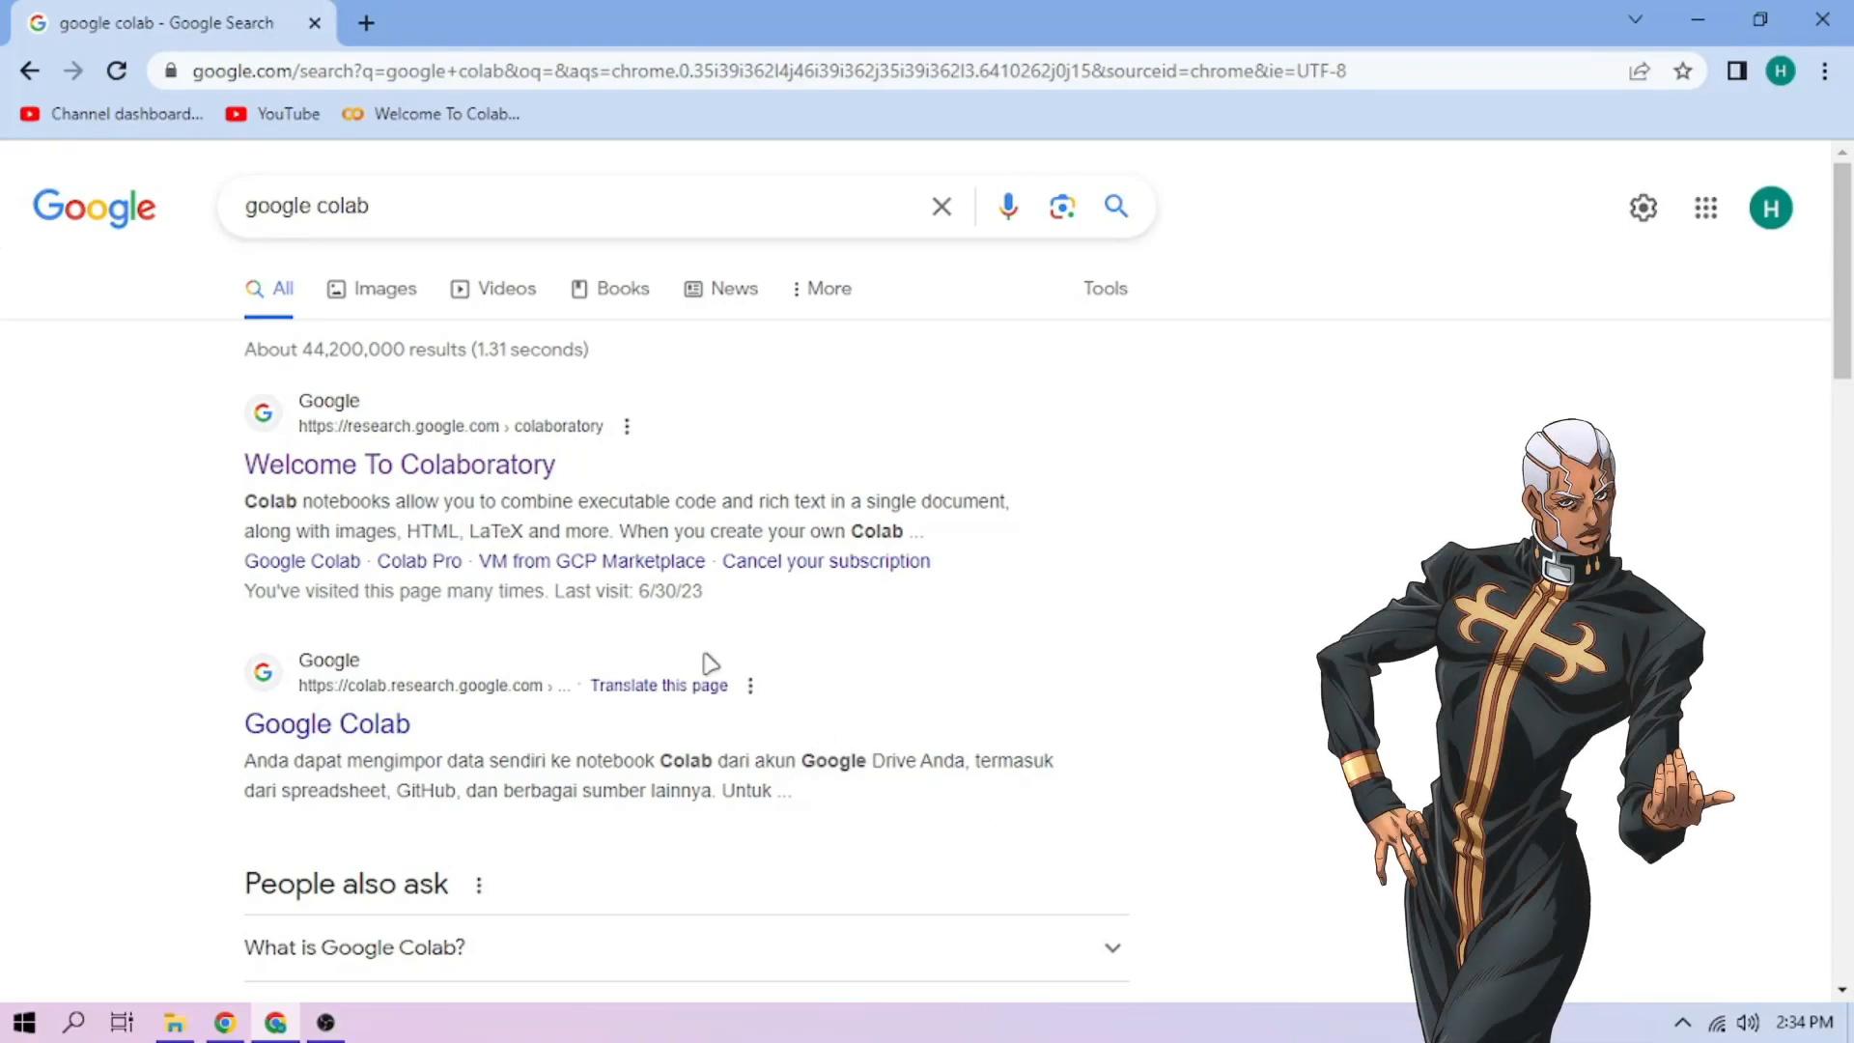
Step: Open Colaboratory from the search results and upload enricopucci.ipynb
left_click(399, 463)
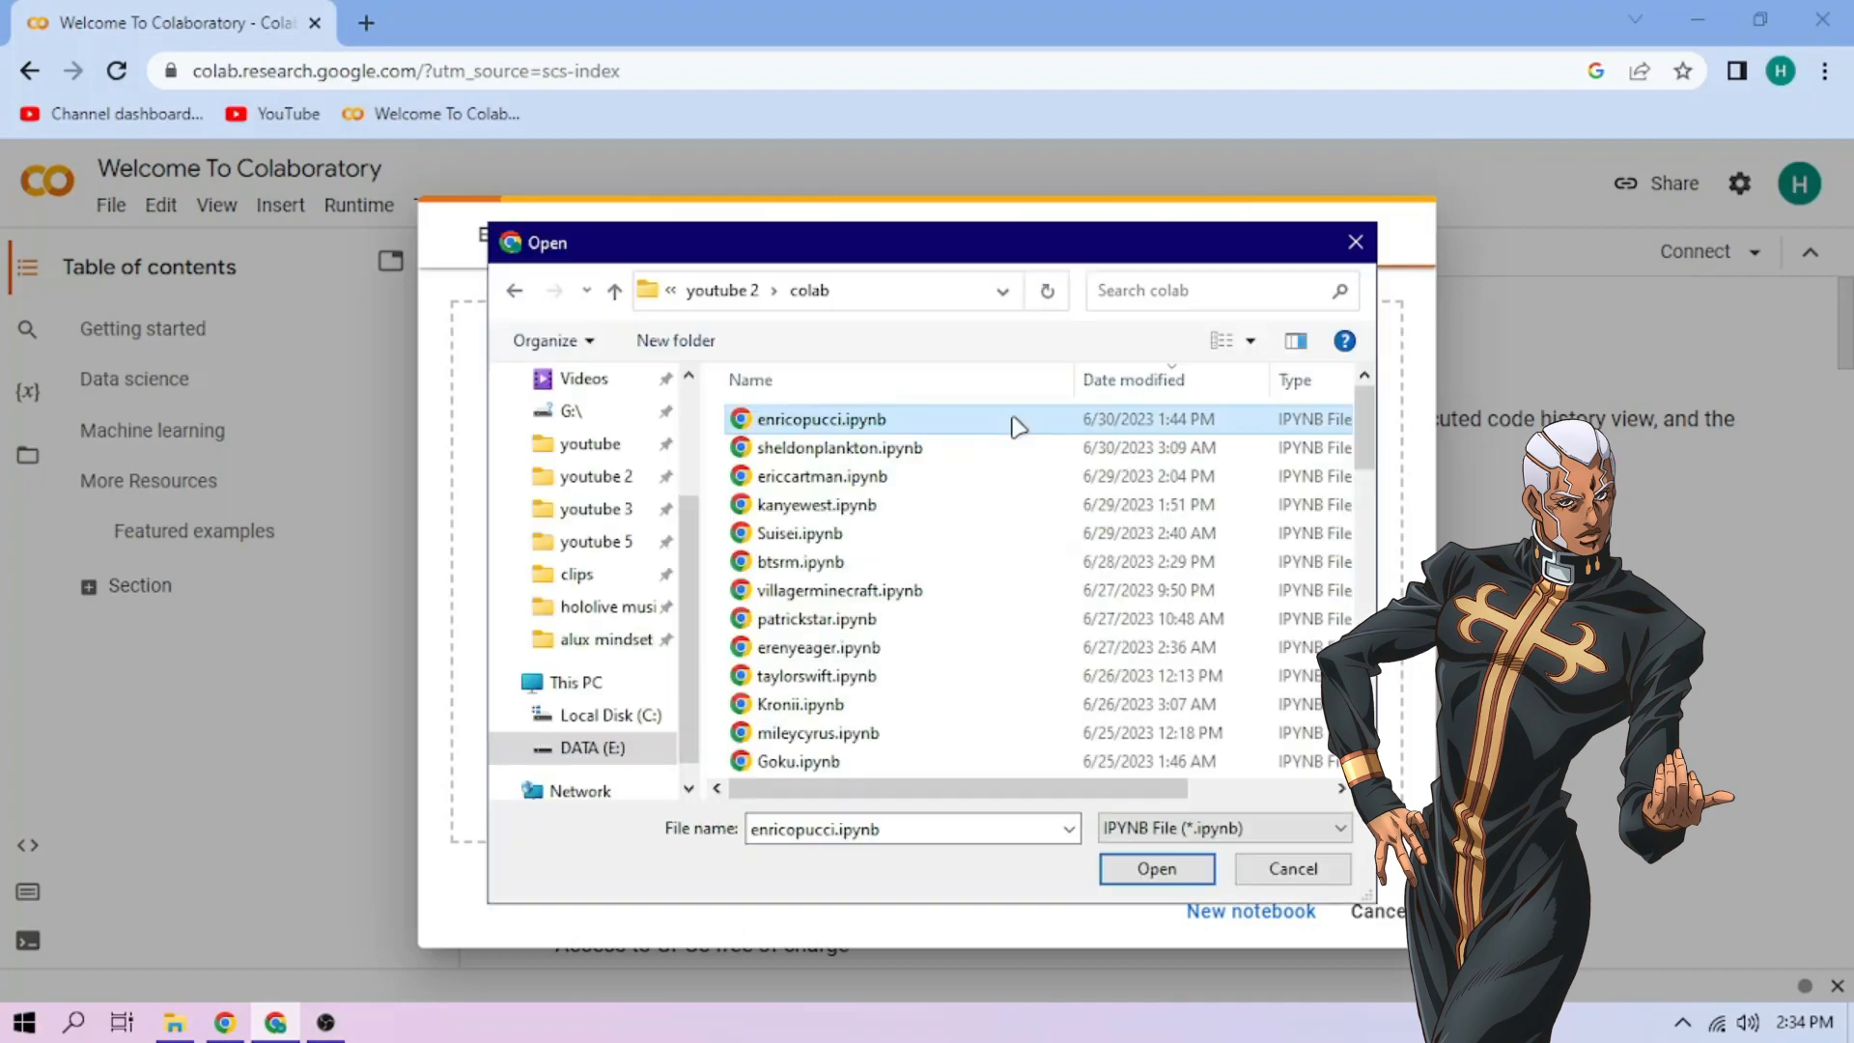
left_click(1155, 868)
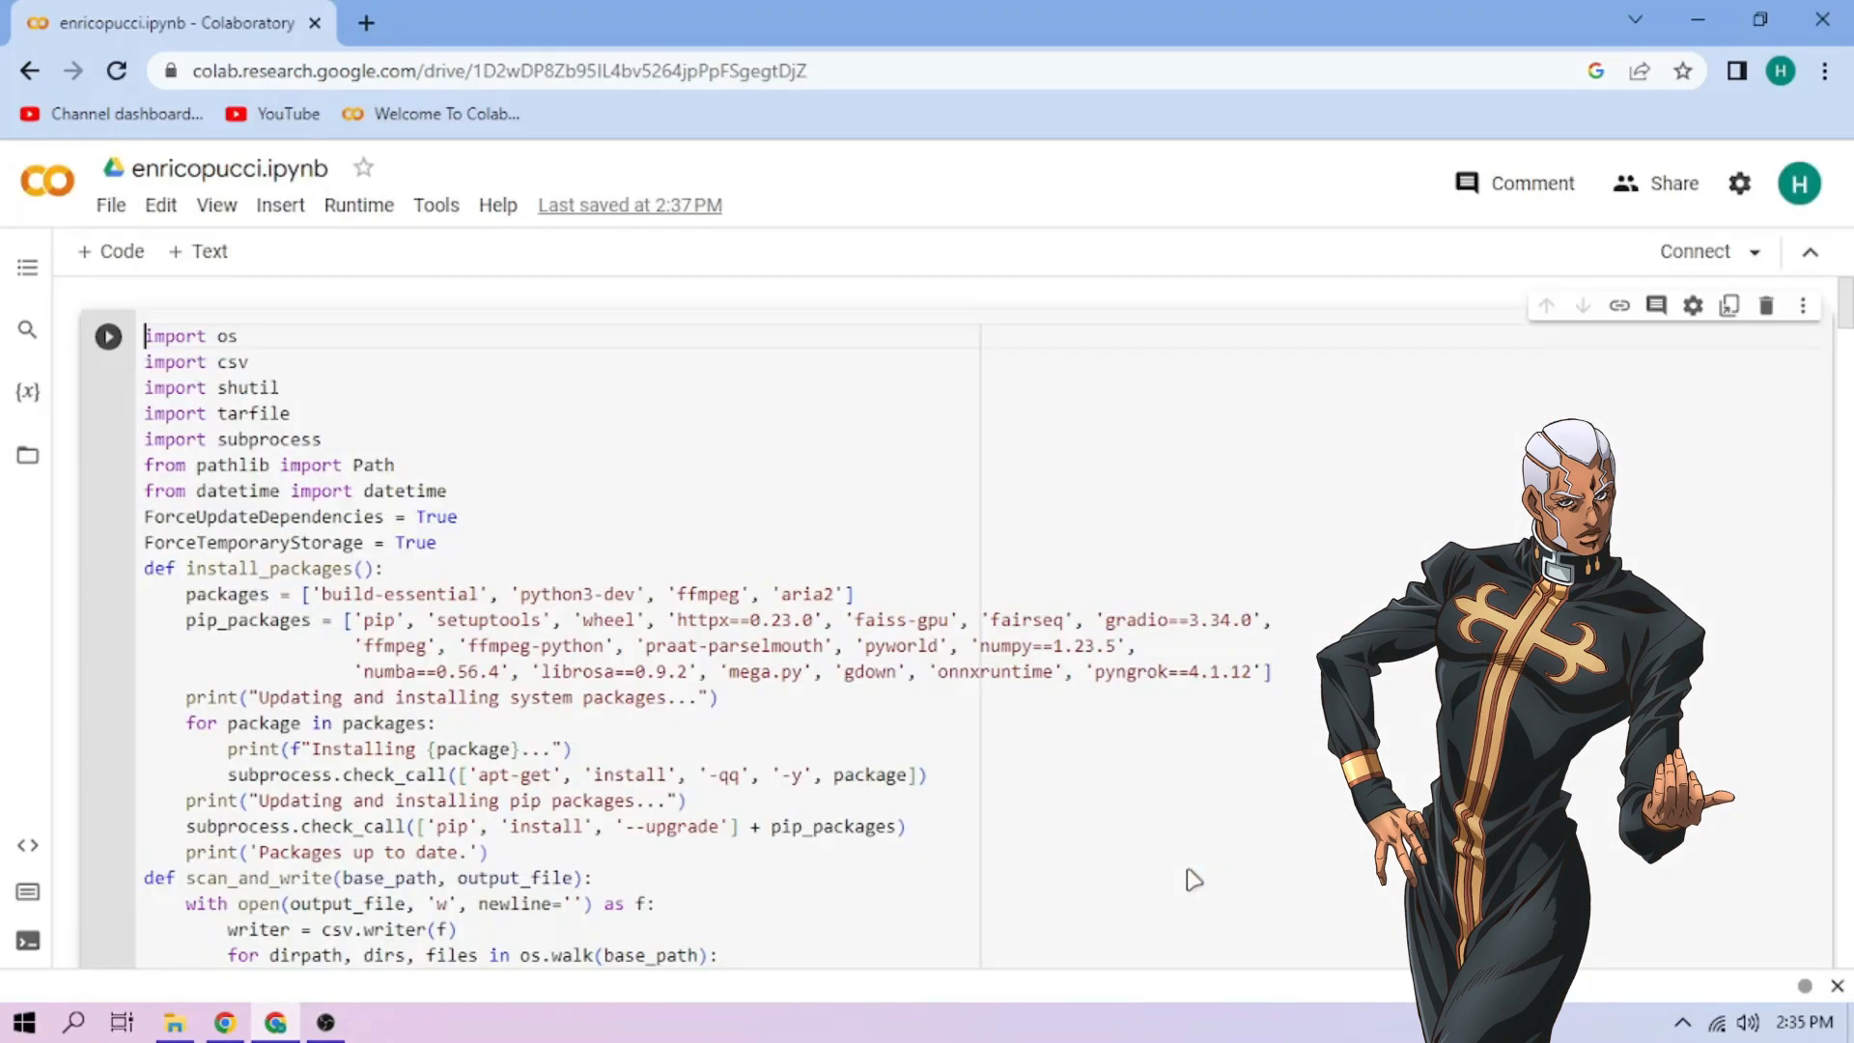
Step: Run the setup cell and follow the gradio.live link to the web interface
left_click(107, 336)
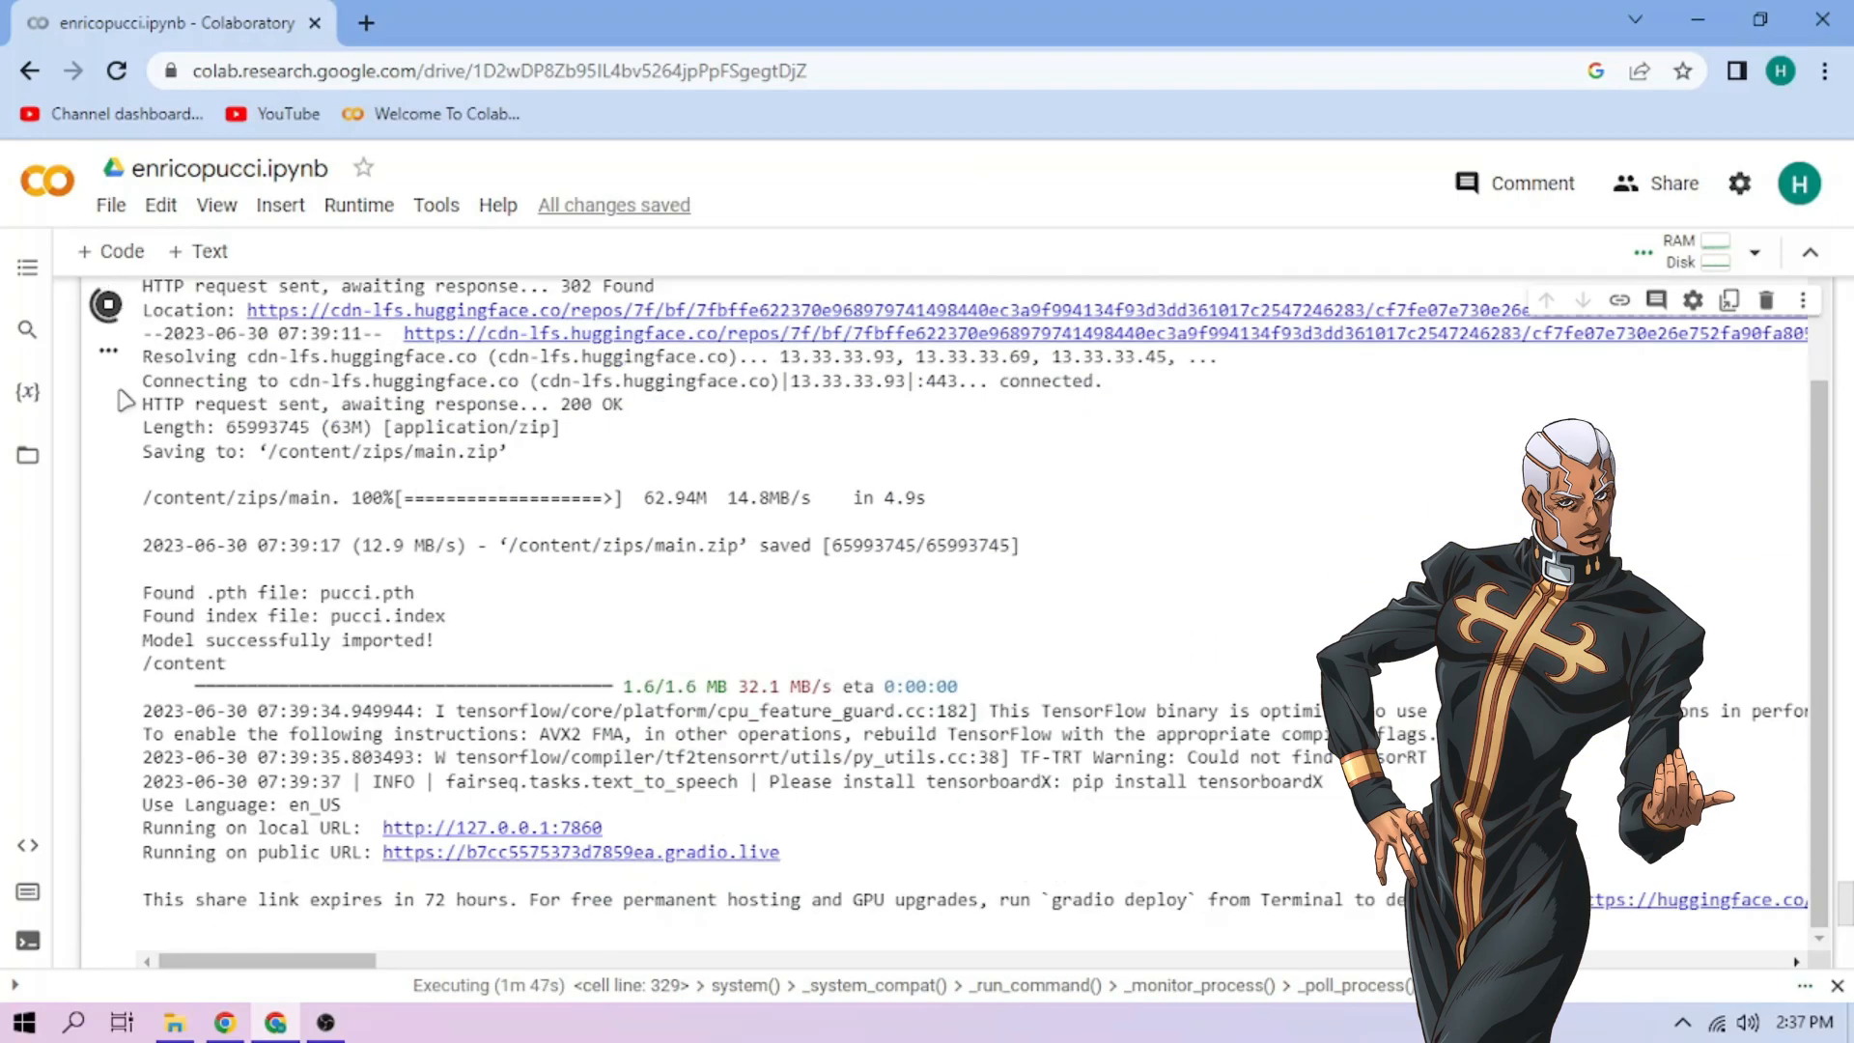
left_click(580, 851)
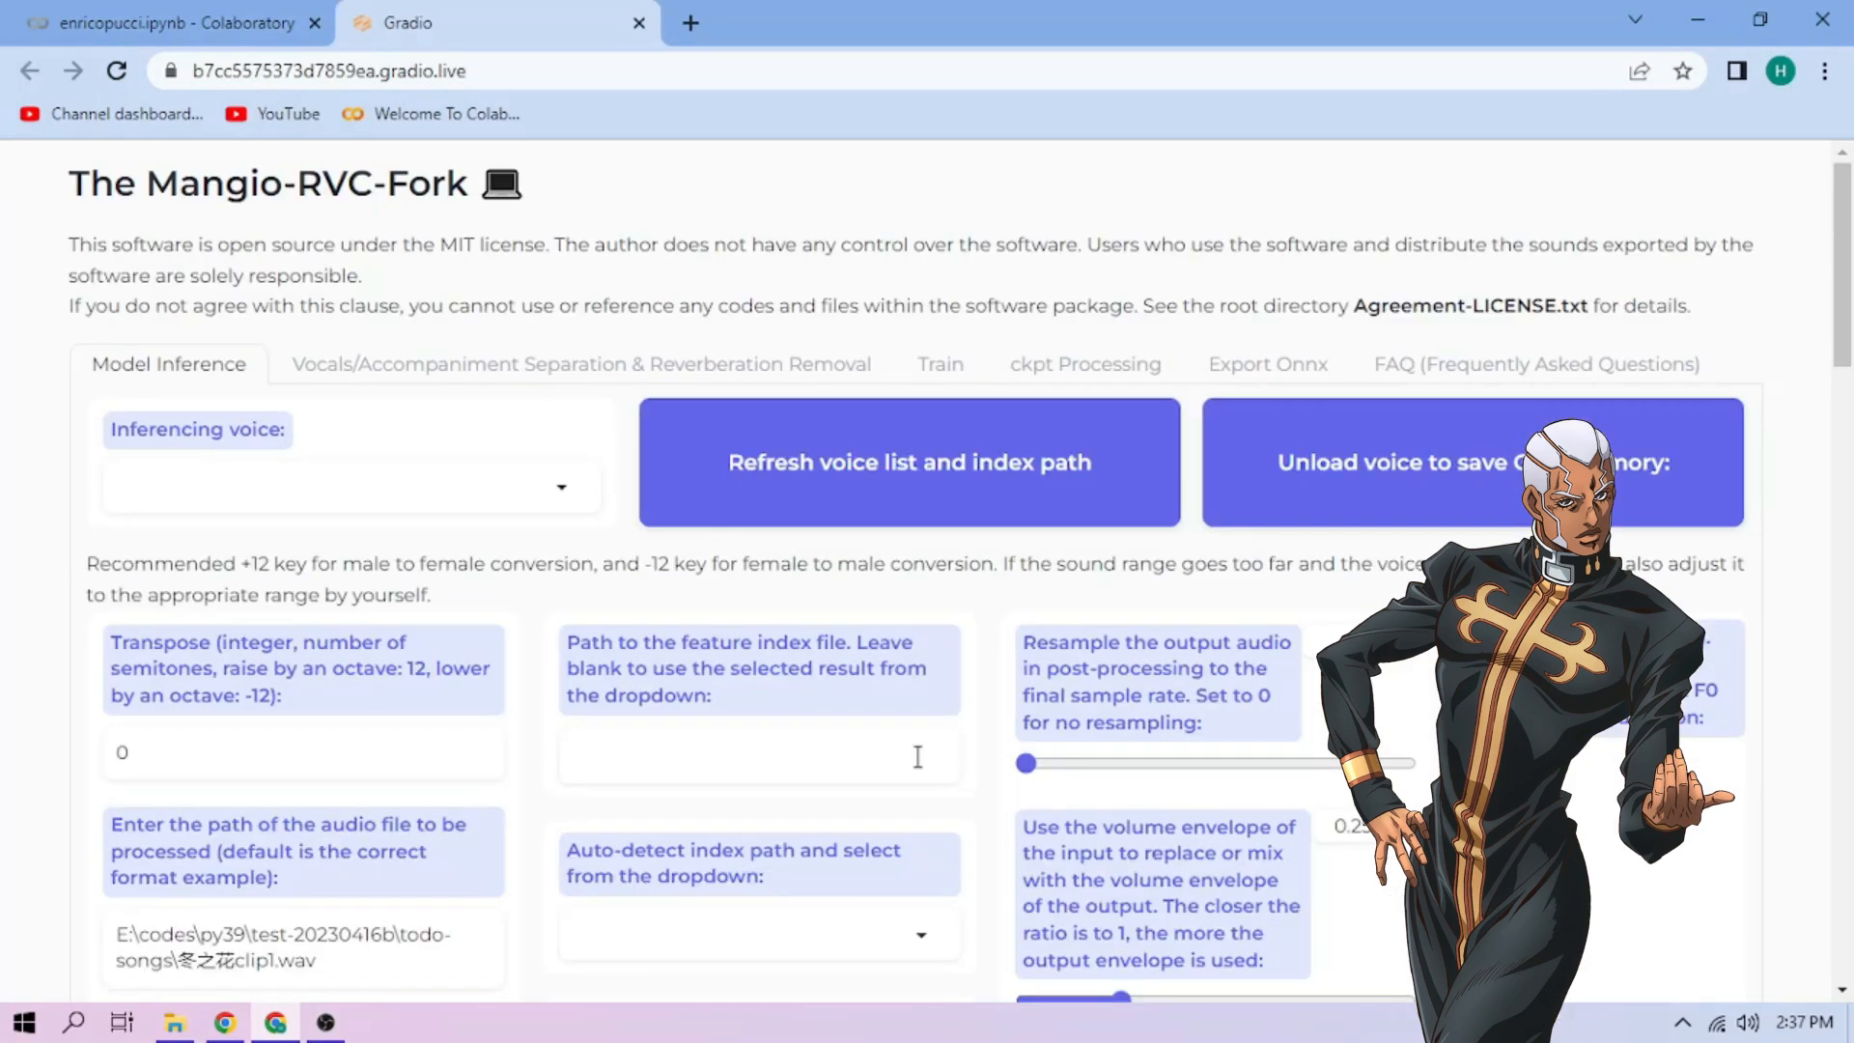
Step: Choose pucci.pth as the inferencing voice, then return to the Colab tab
left_click(343, 485)
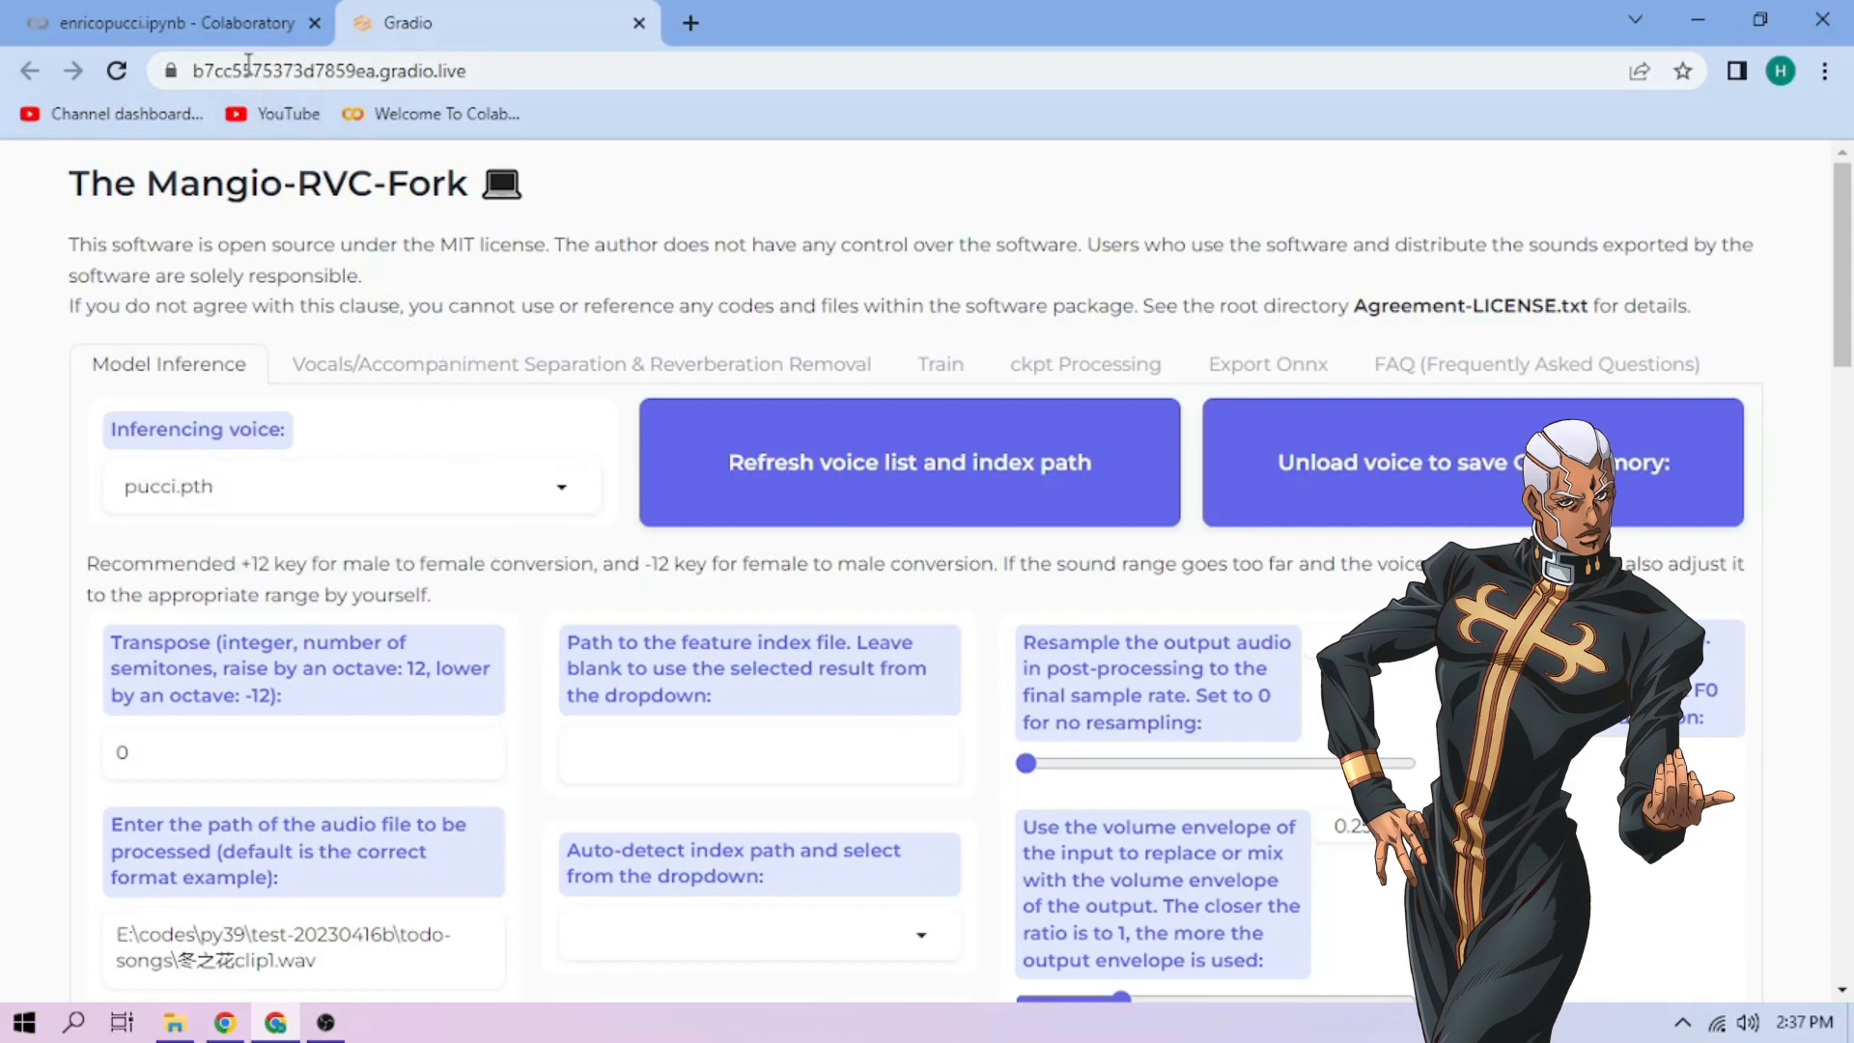
left_click(165, 23)
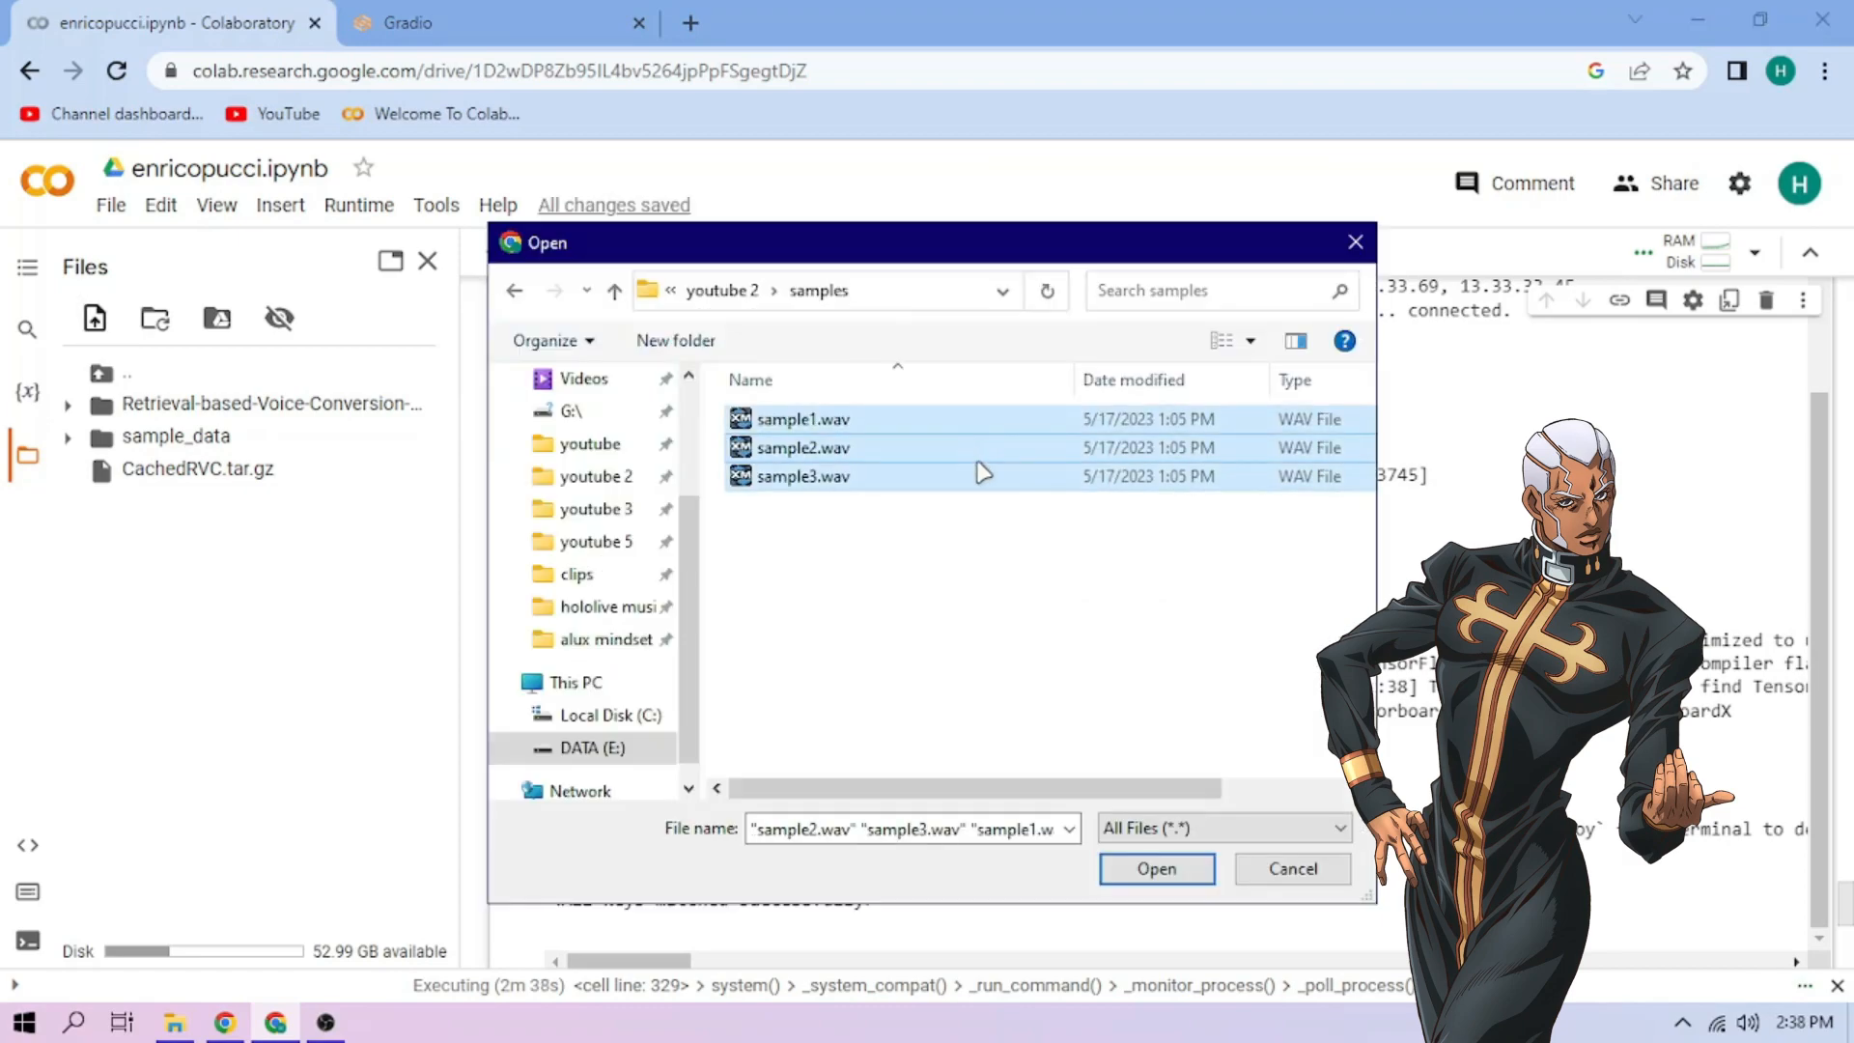
Step: Upload sample1.wav, sample2.wav and sample3.wav to the notebook's files
left_click(1155, 867)
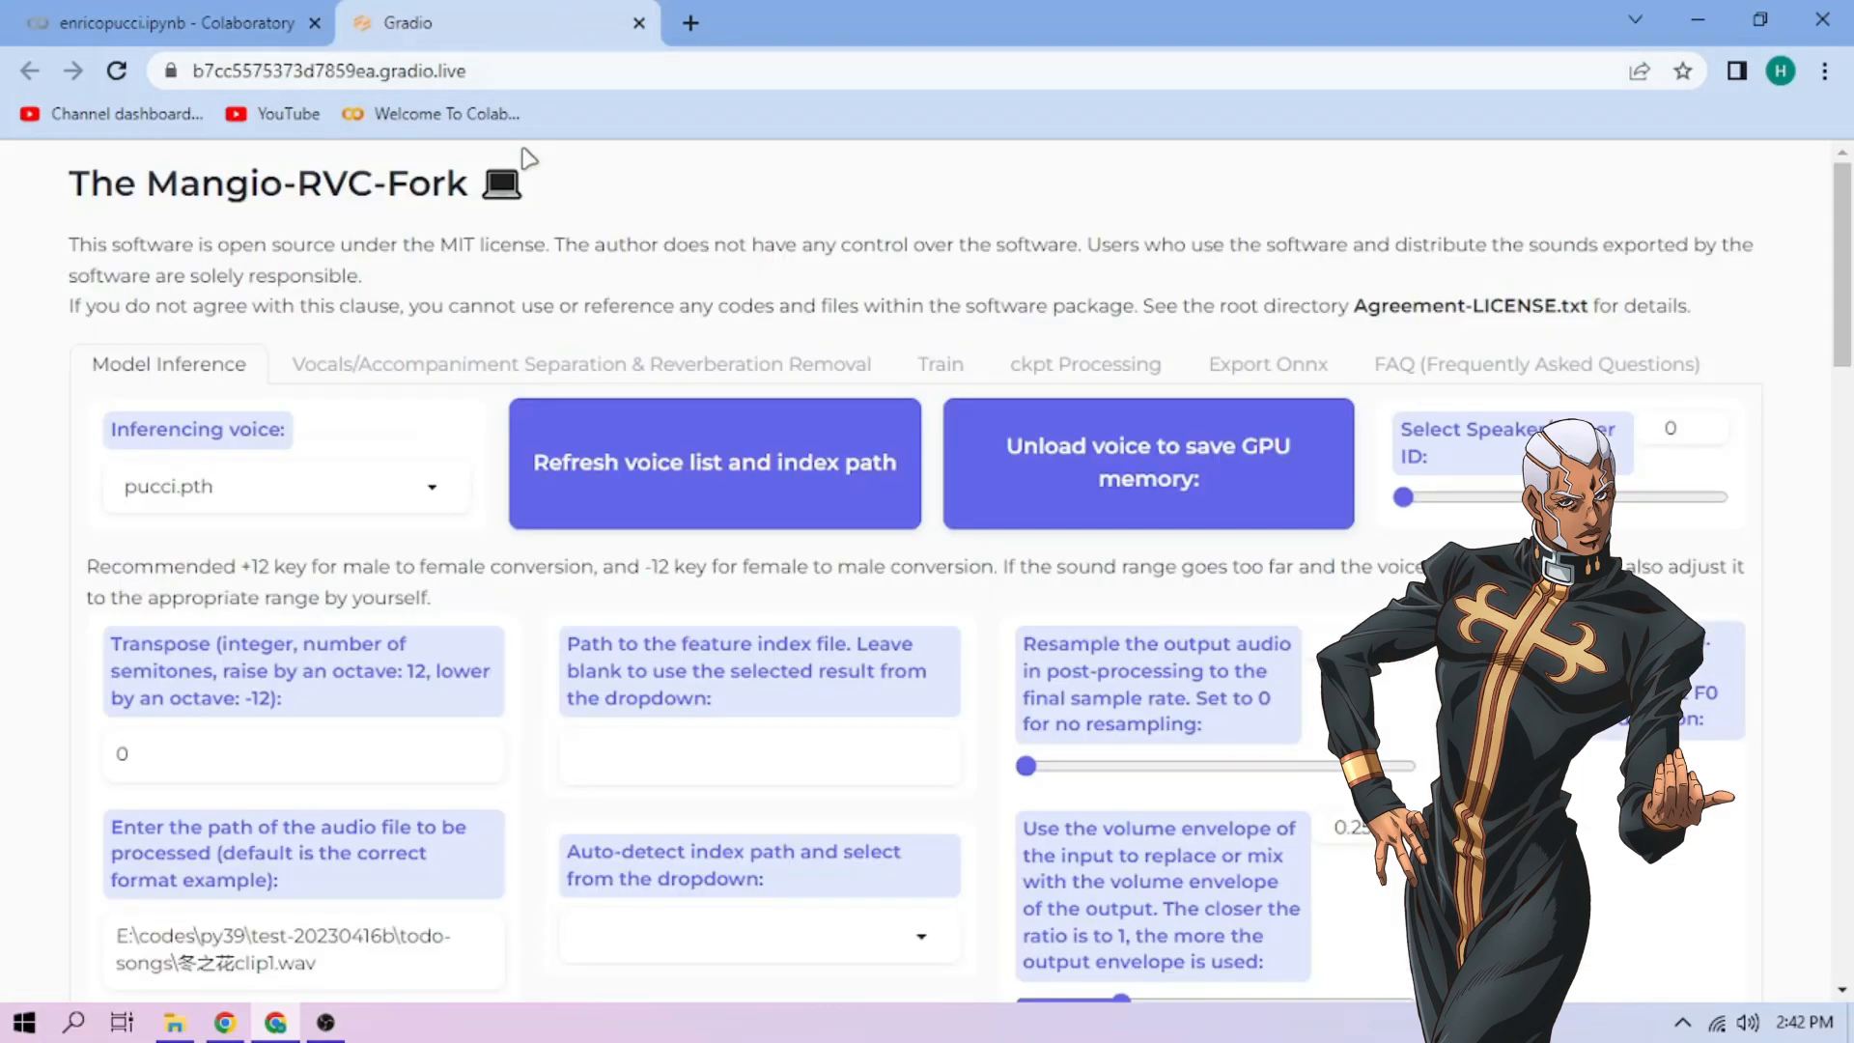
Step: Enter /content/sample2.wav, pick mangio-crepe and logs/pucci/pucci.index, then convert
scroll("down", 3)
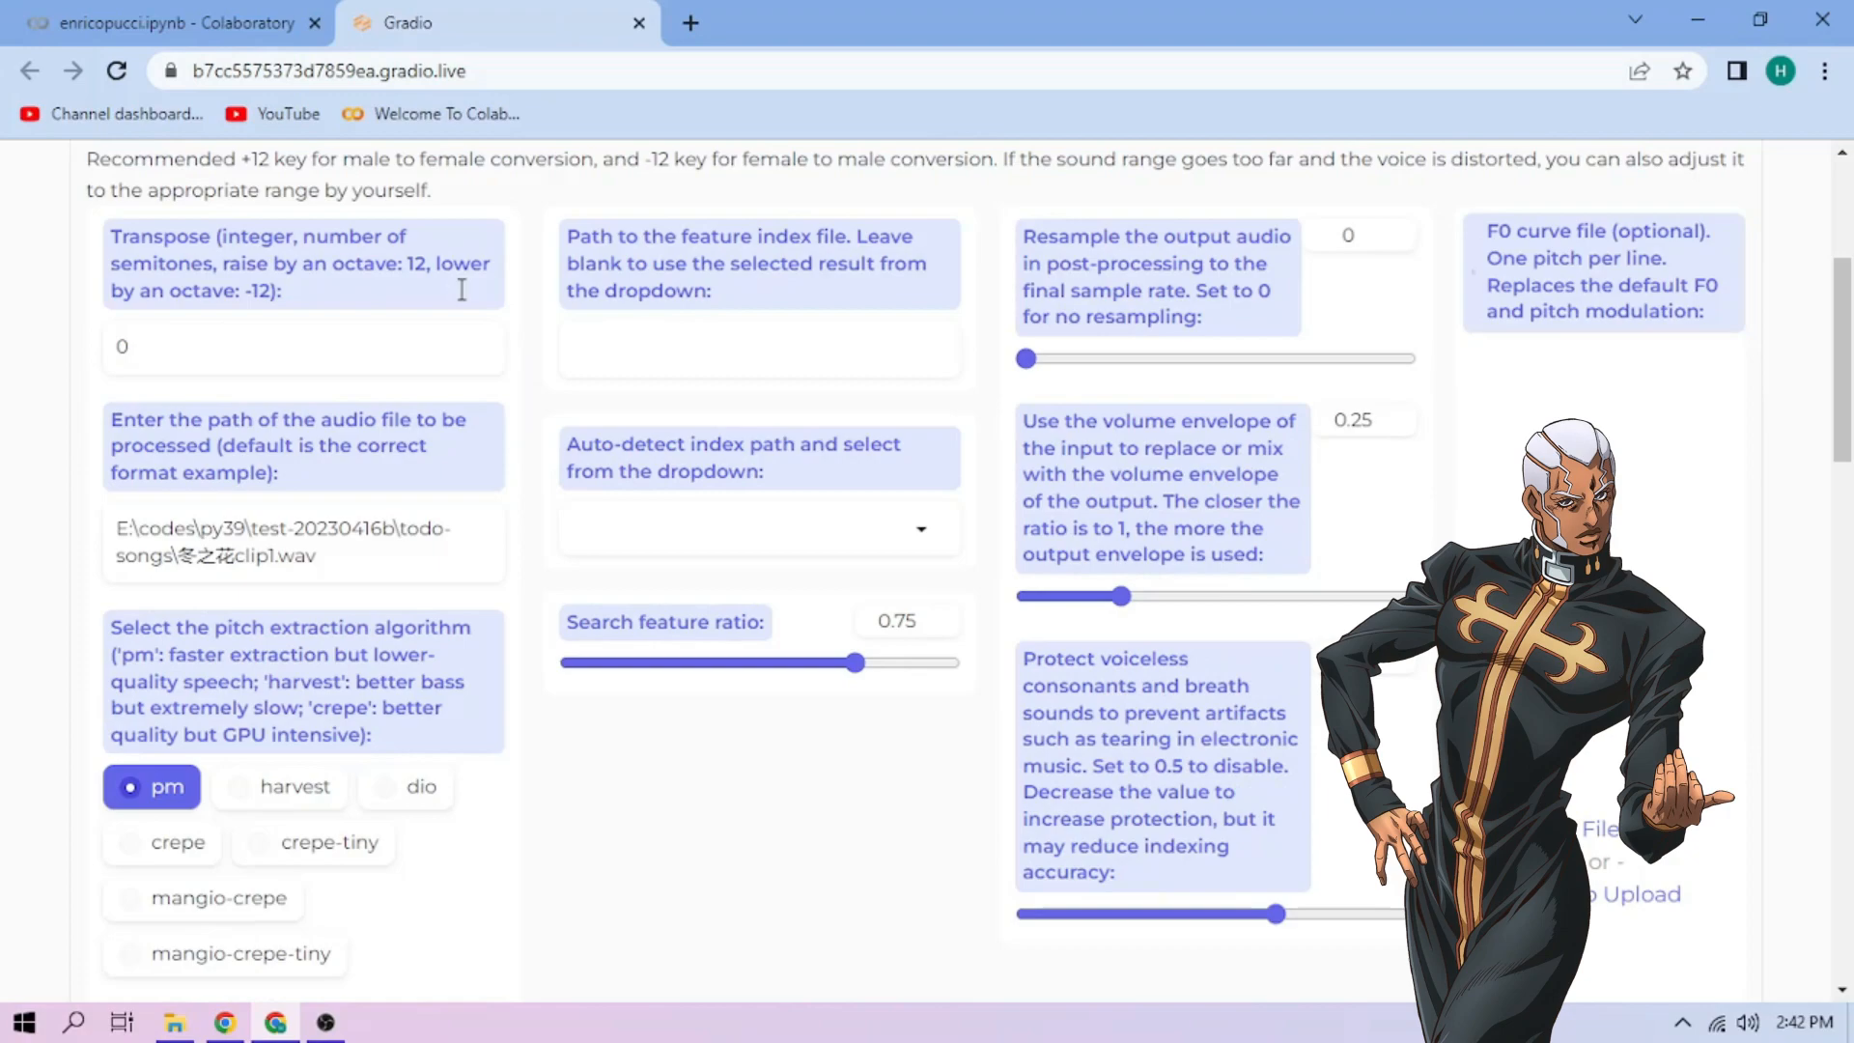
scroll("down", 3)
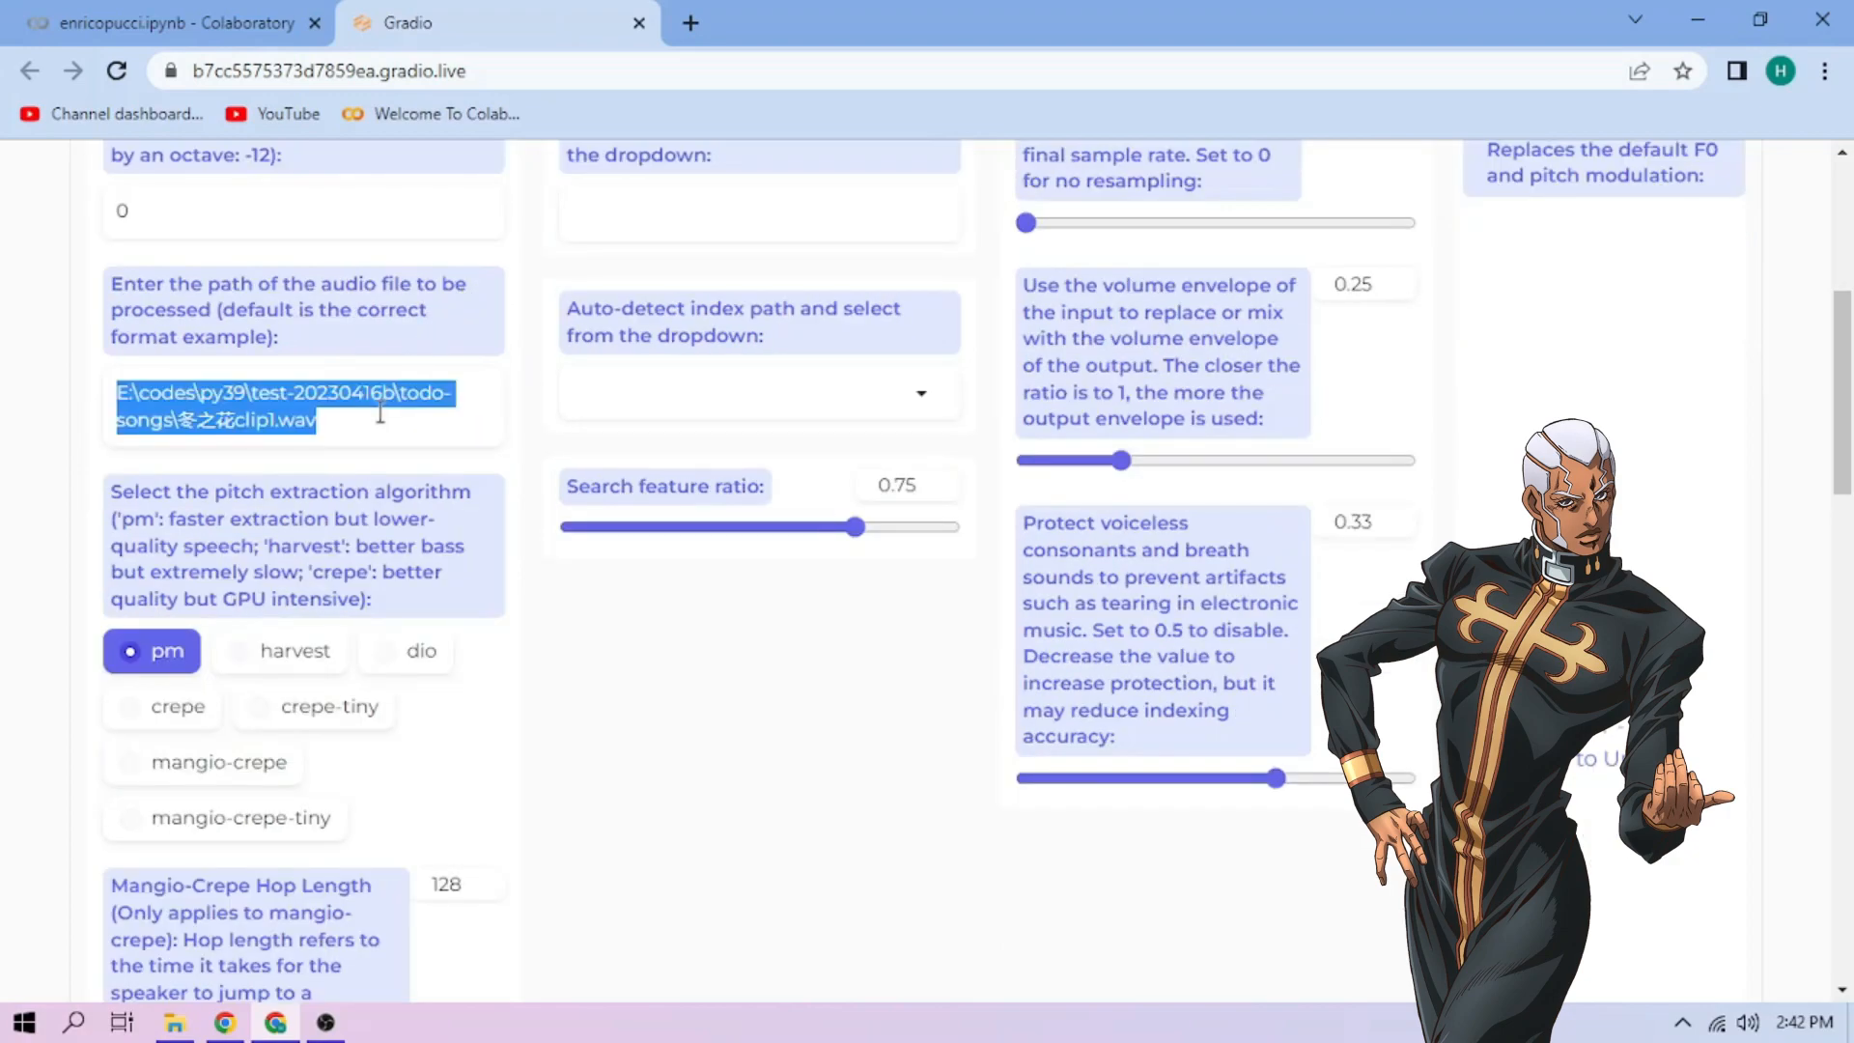
type("/content/sample2.wav")
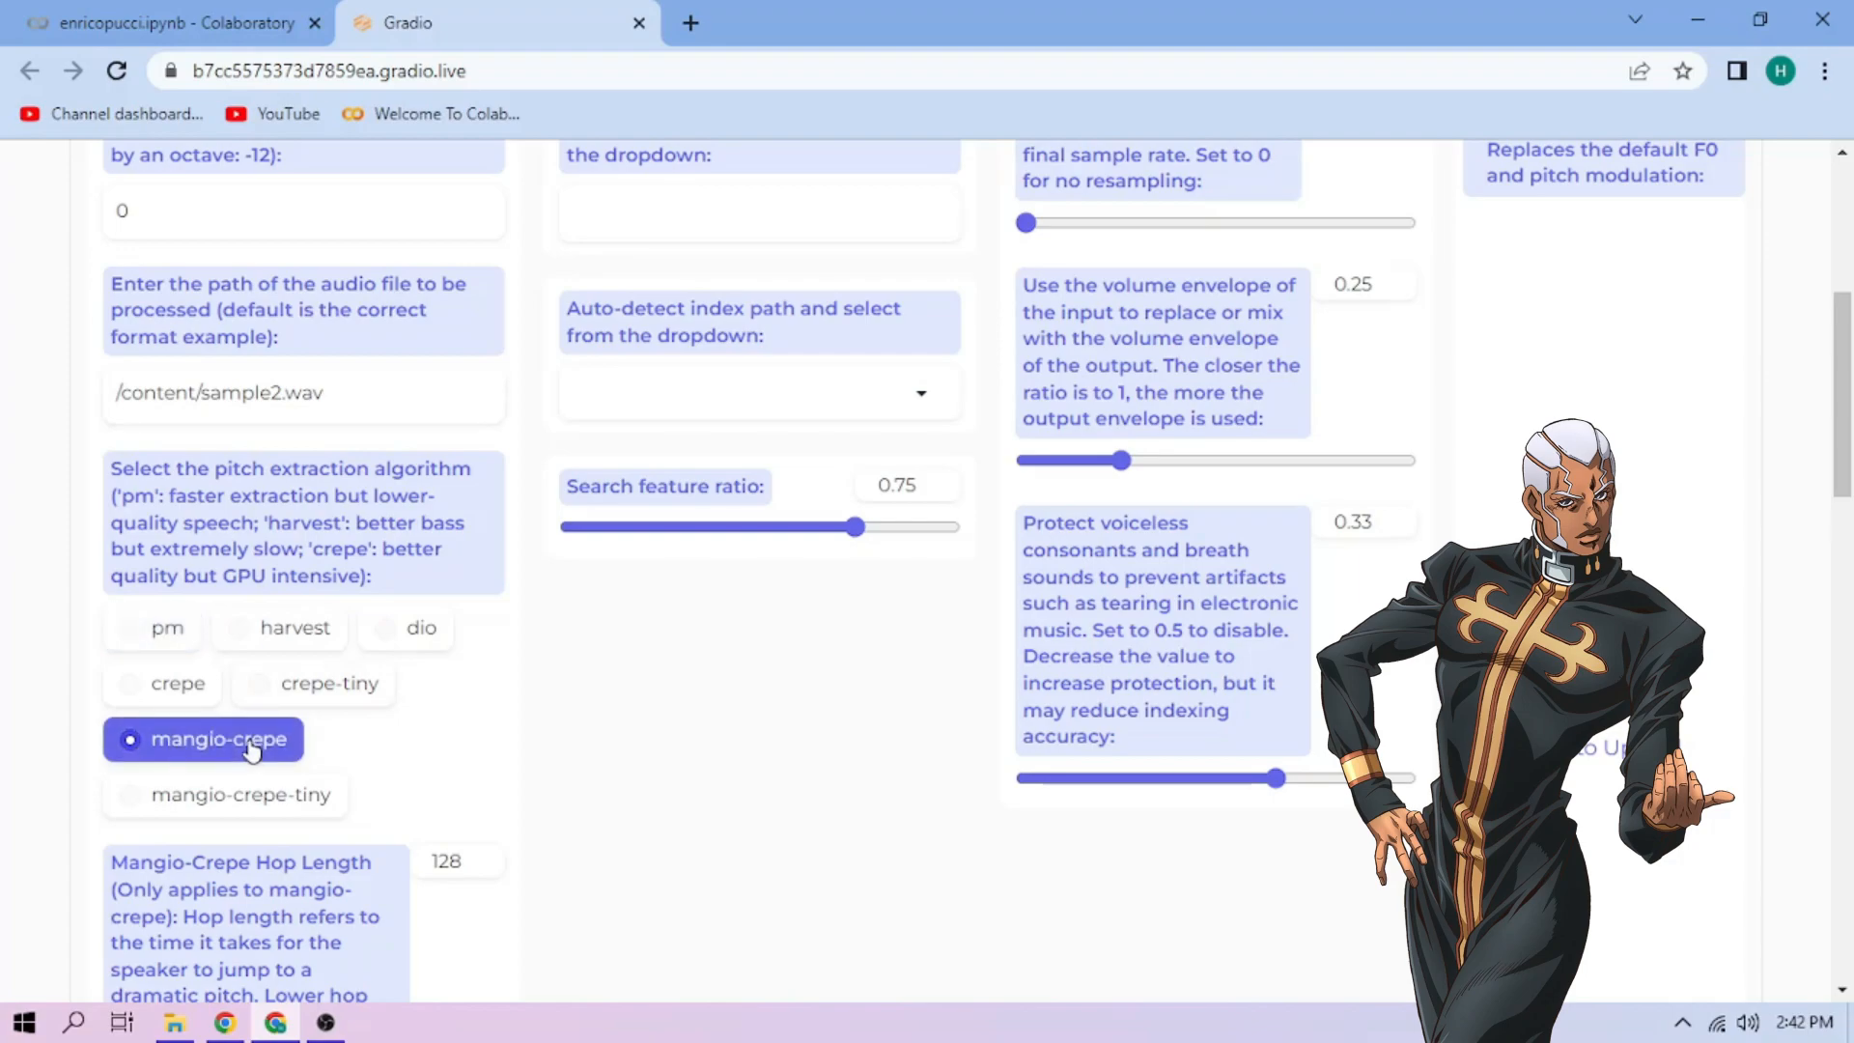
left_click(756, 393)
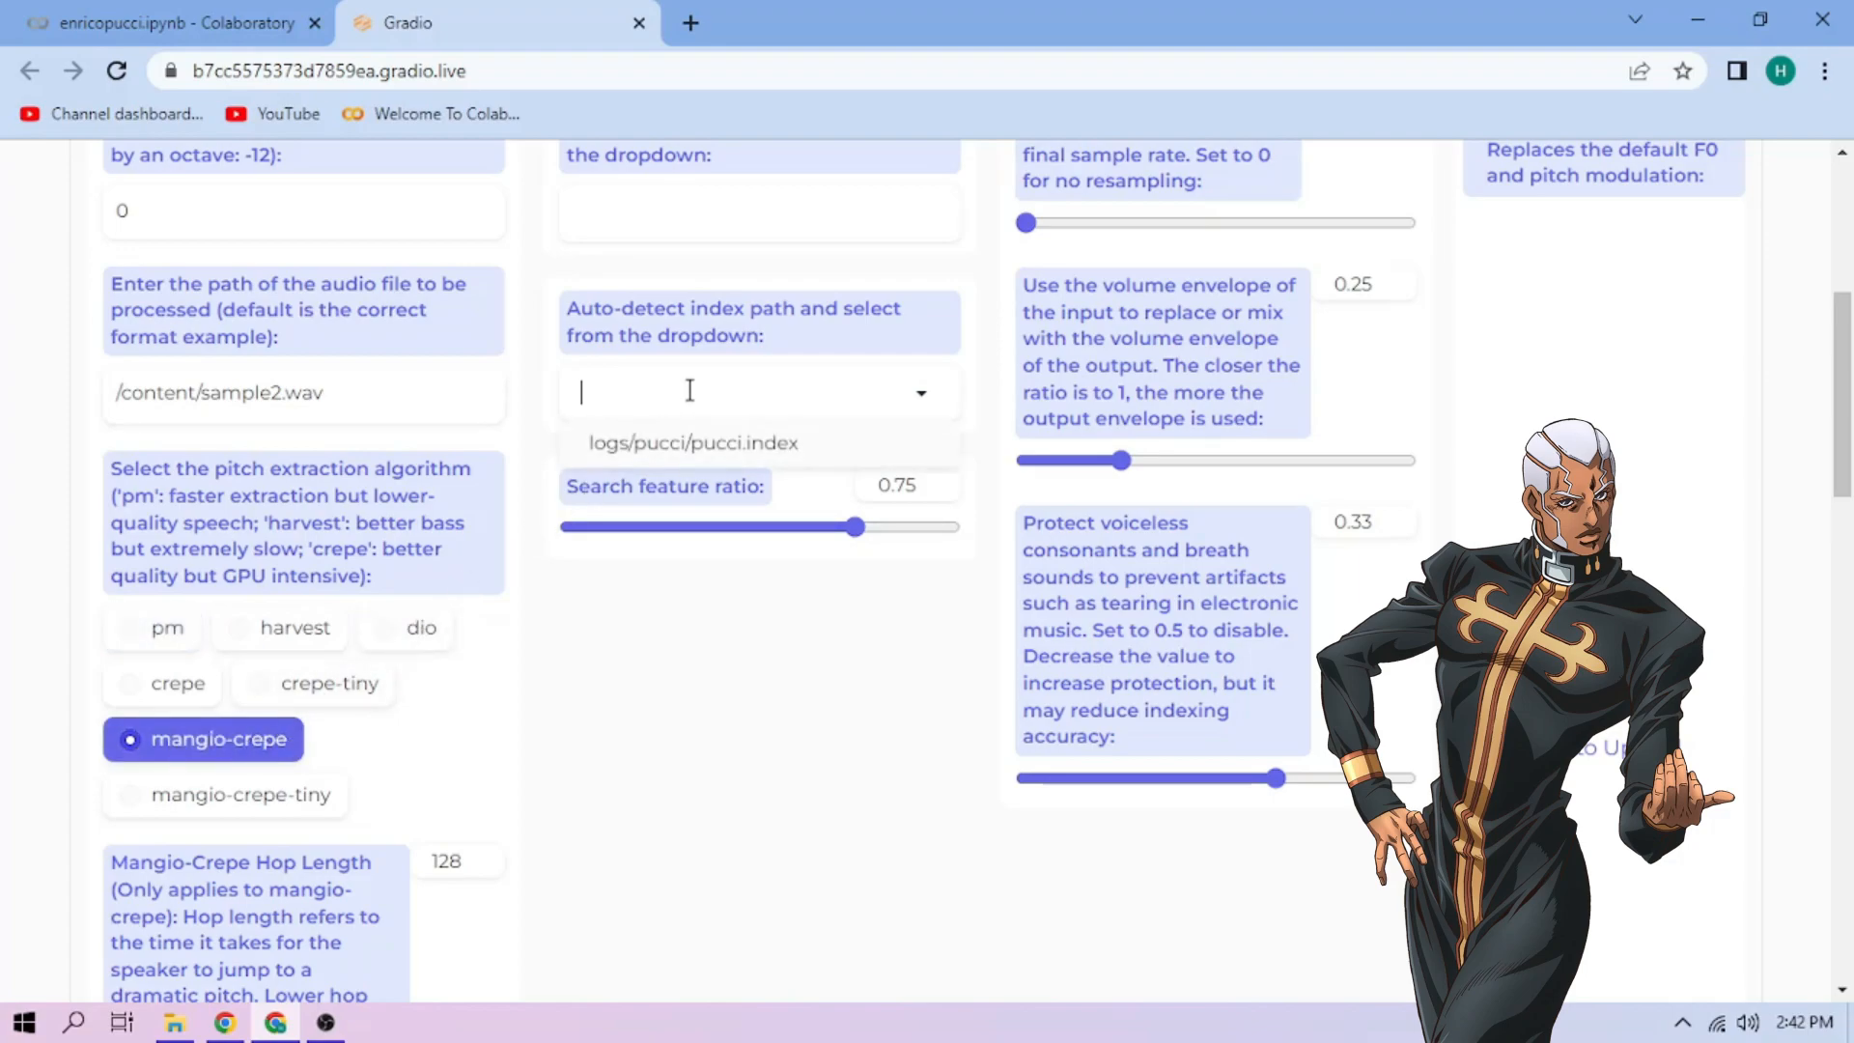
left_click(692, 442)
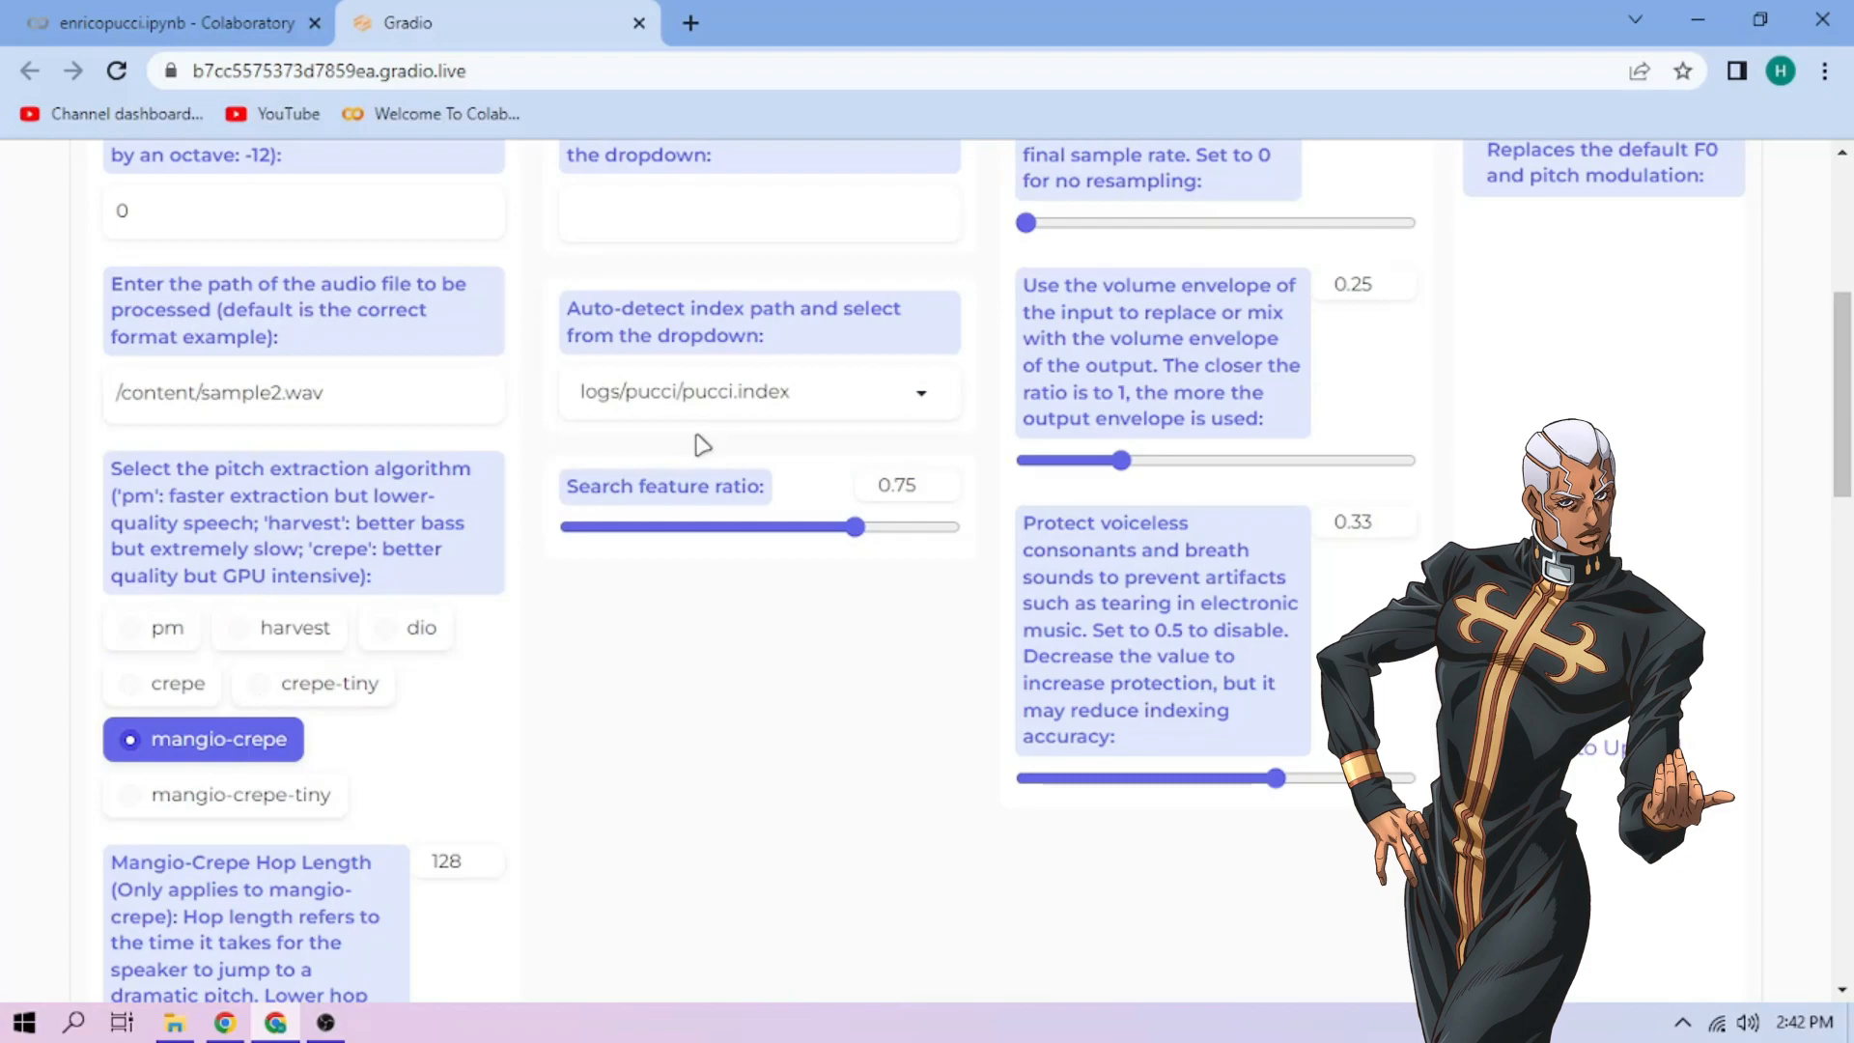
scroll("down", 3)
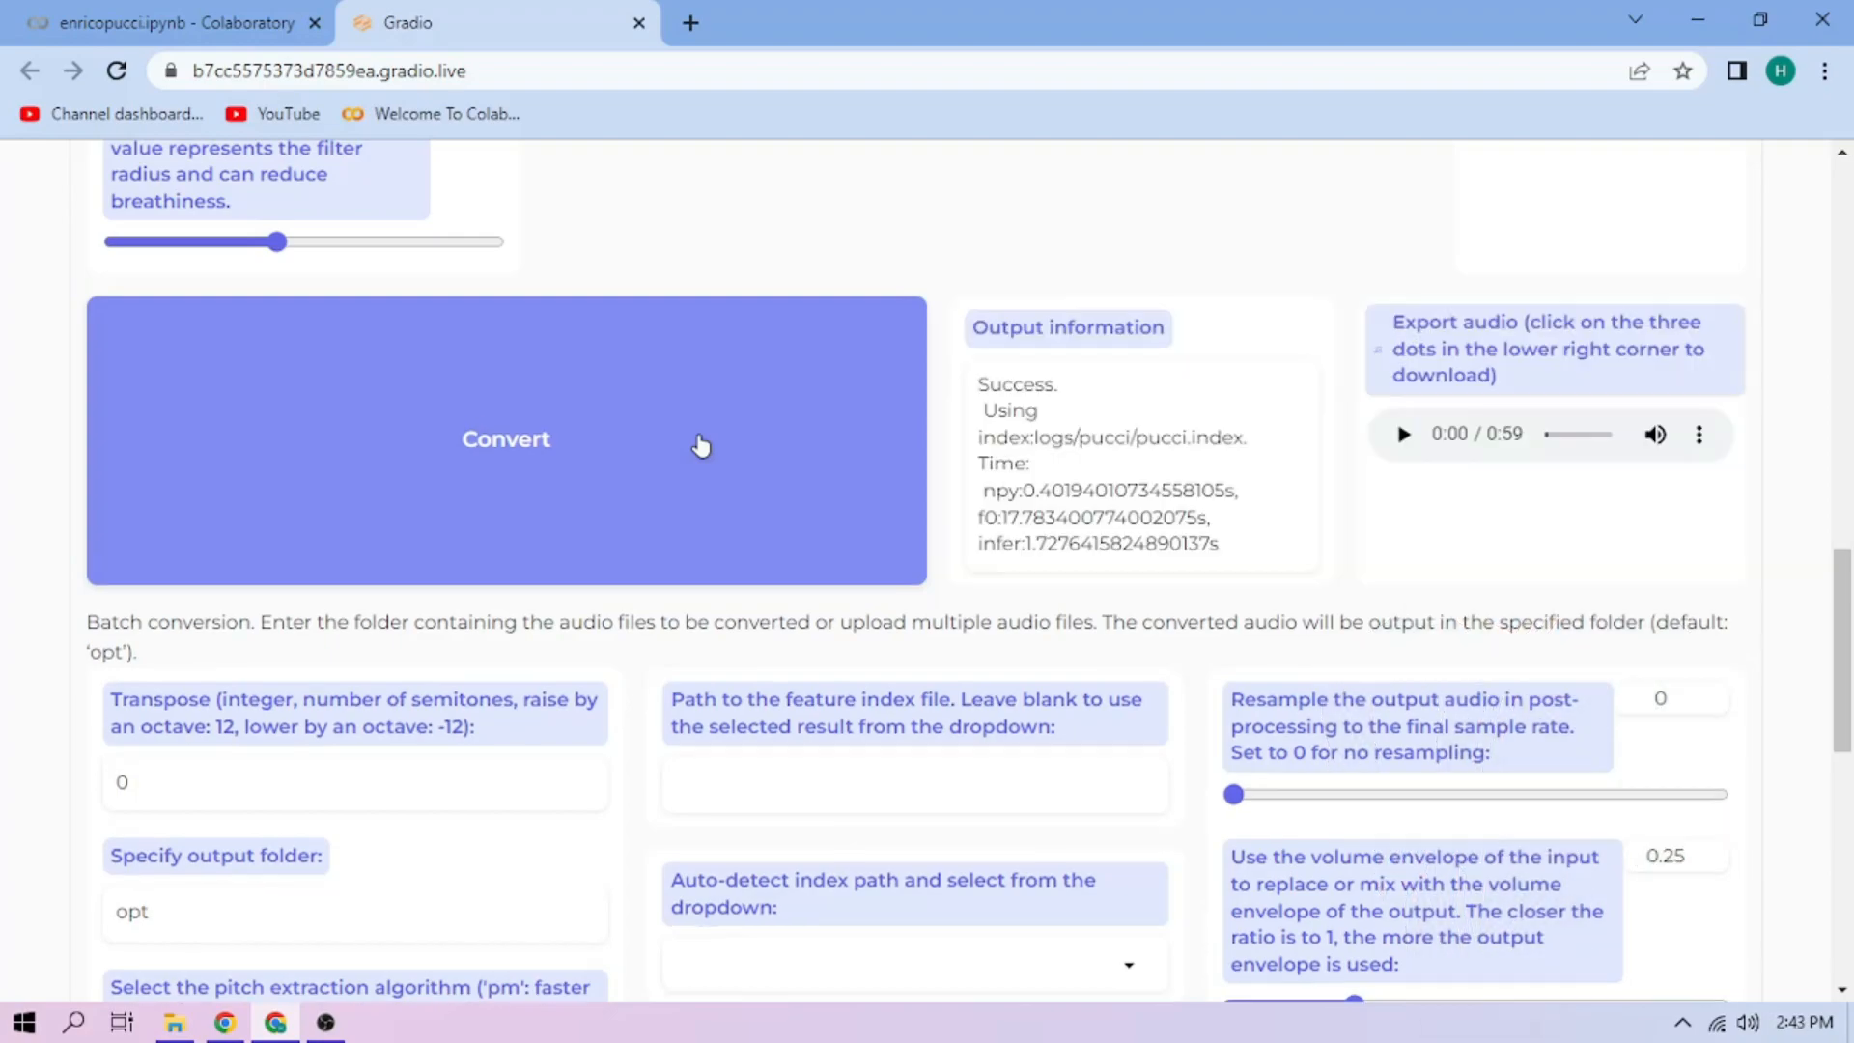
mouse_move(1401, 434)
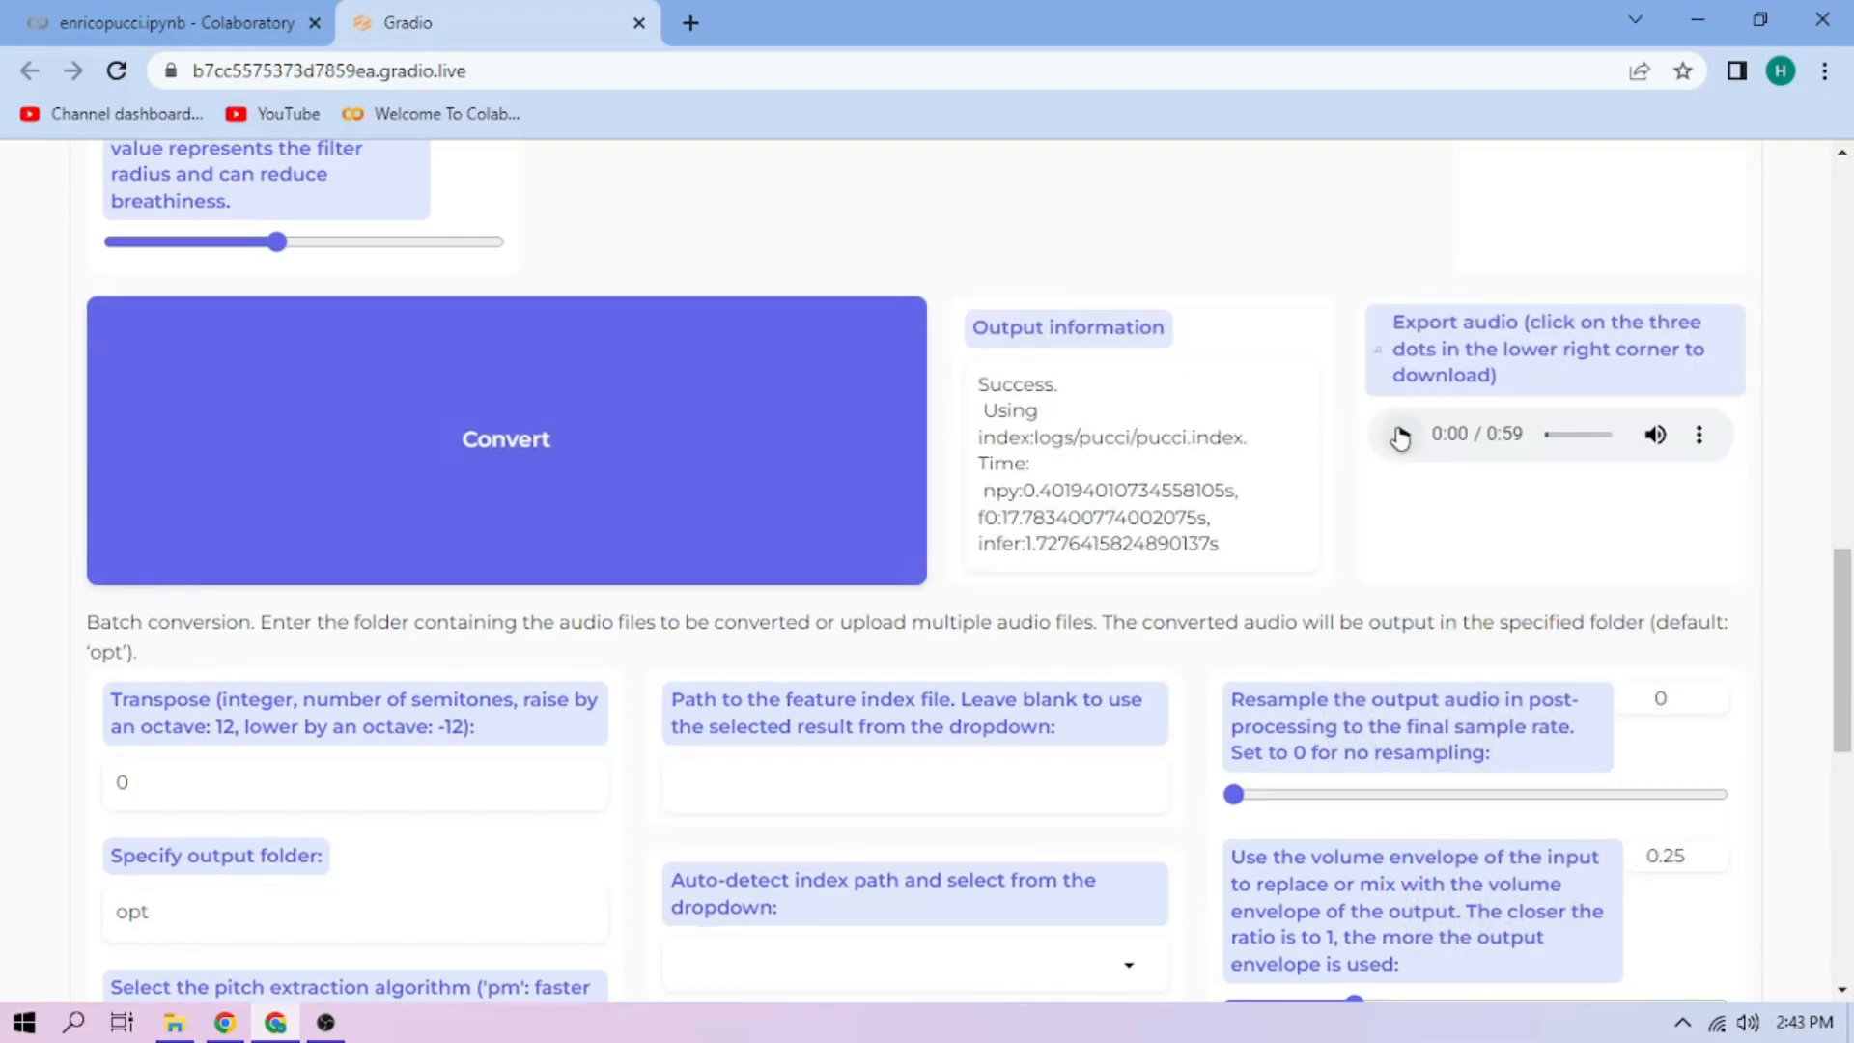
Step: Play the 0:59 exported audio and download it as audio.wav
left_click(1400, 434)
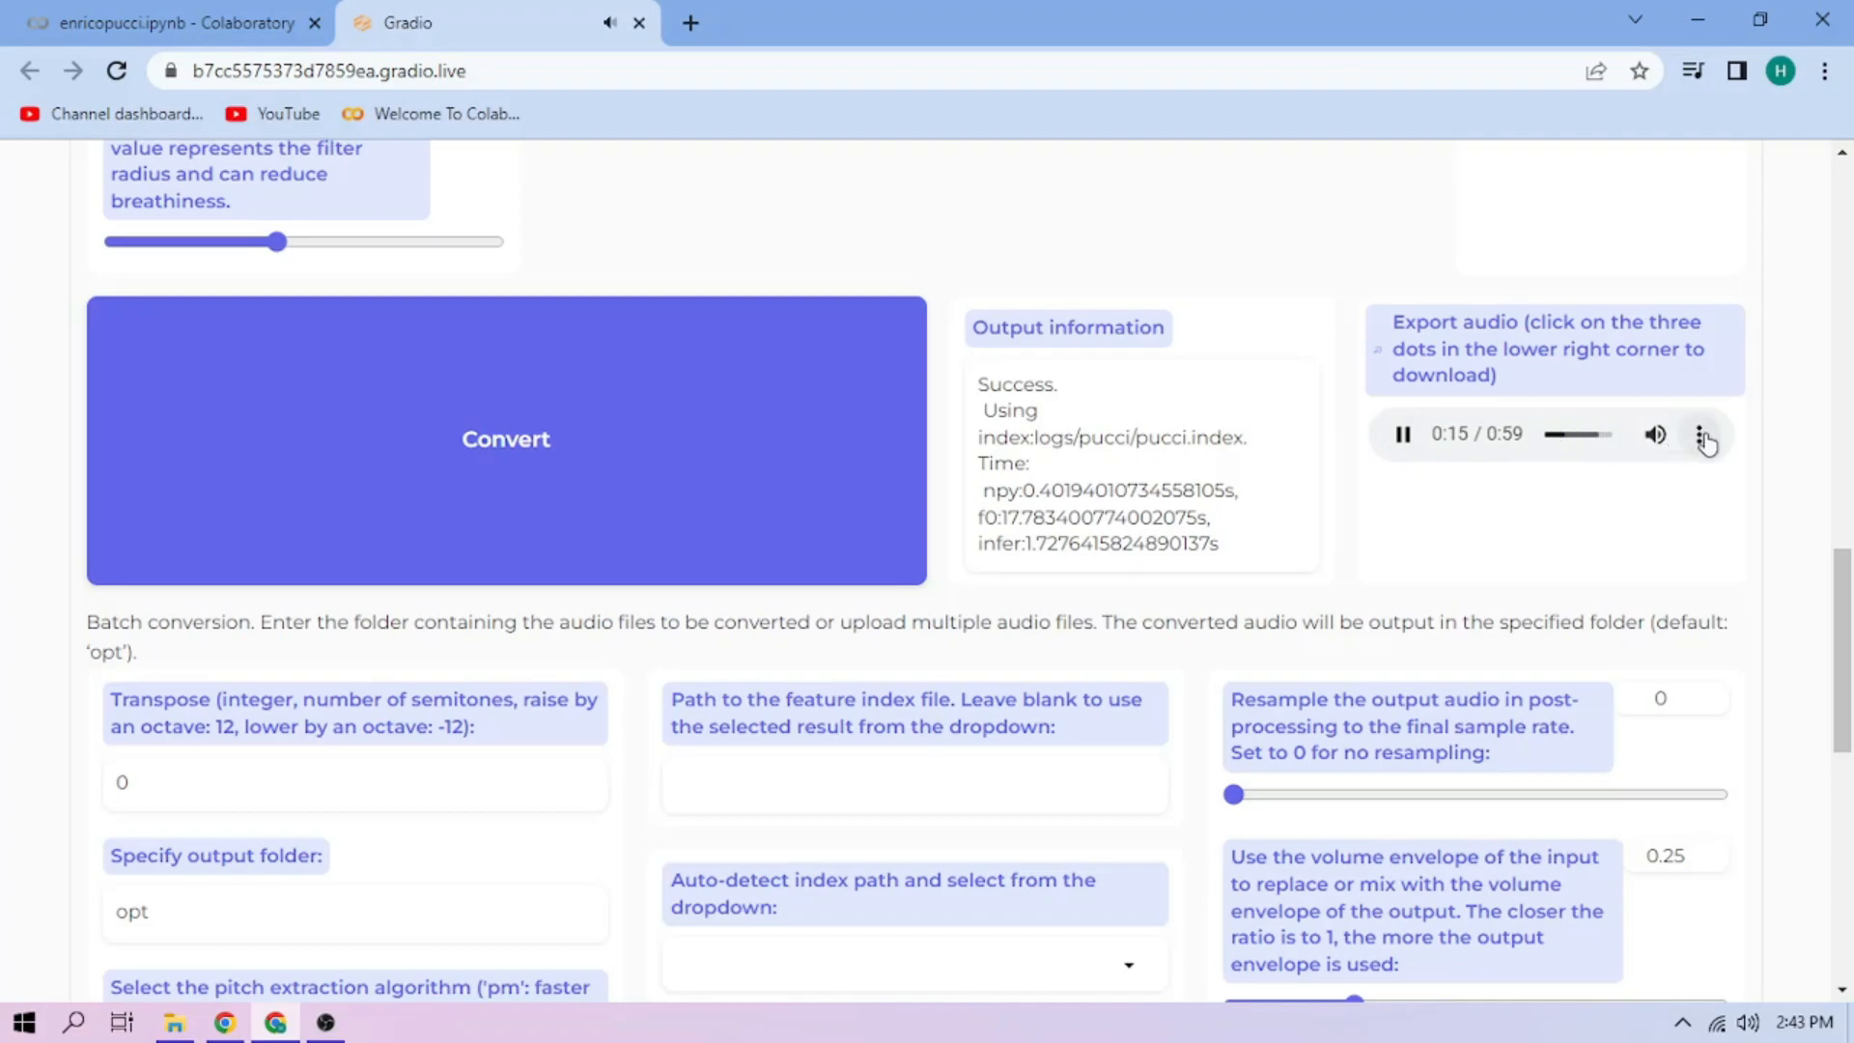
left_click(1702, 434)
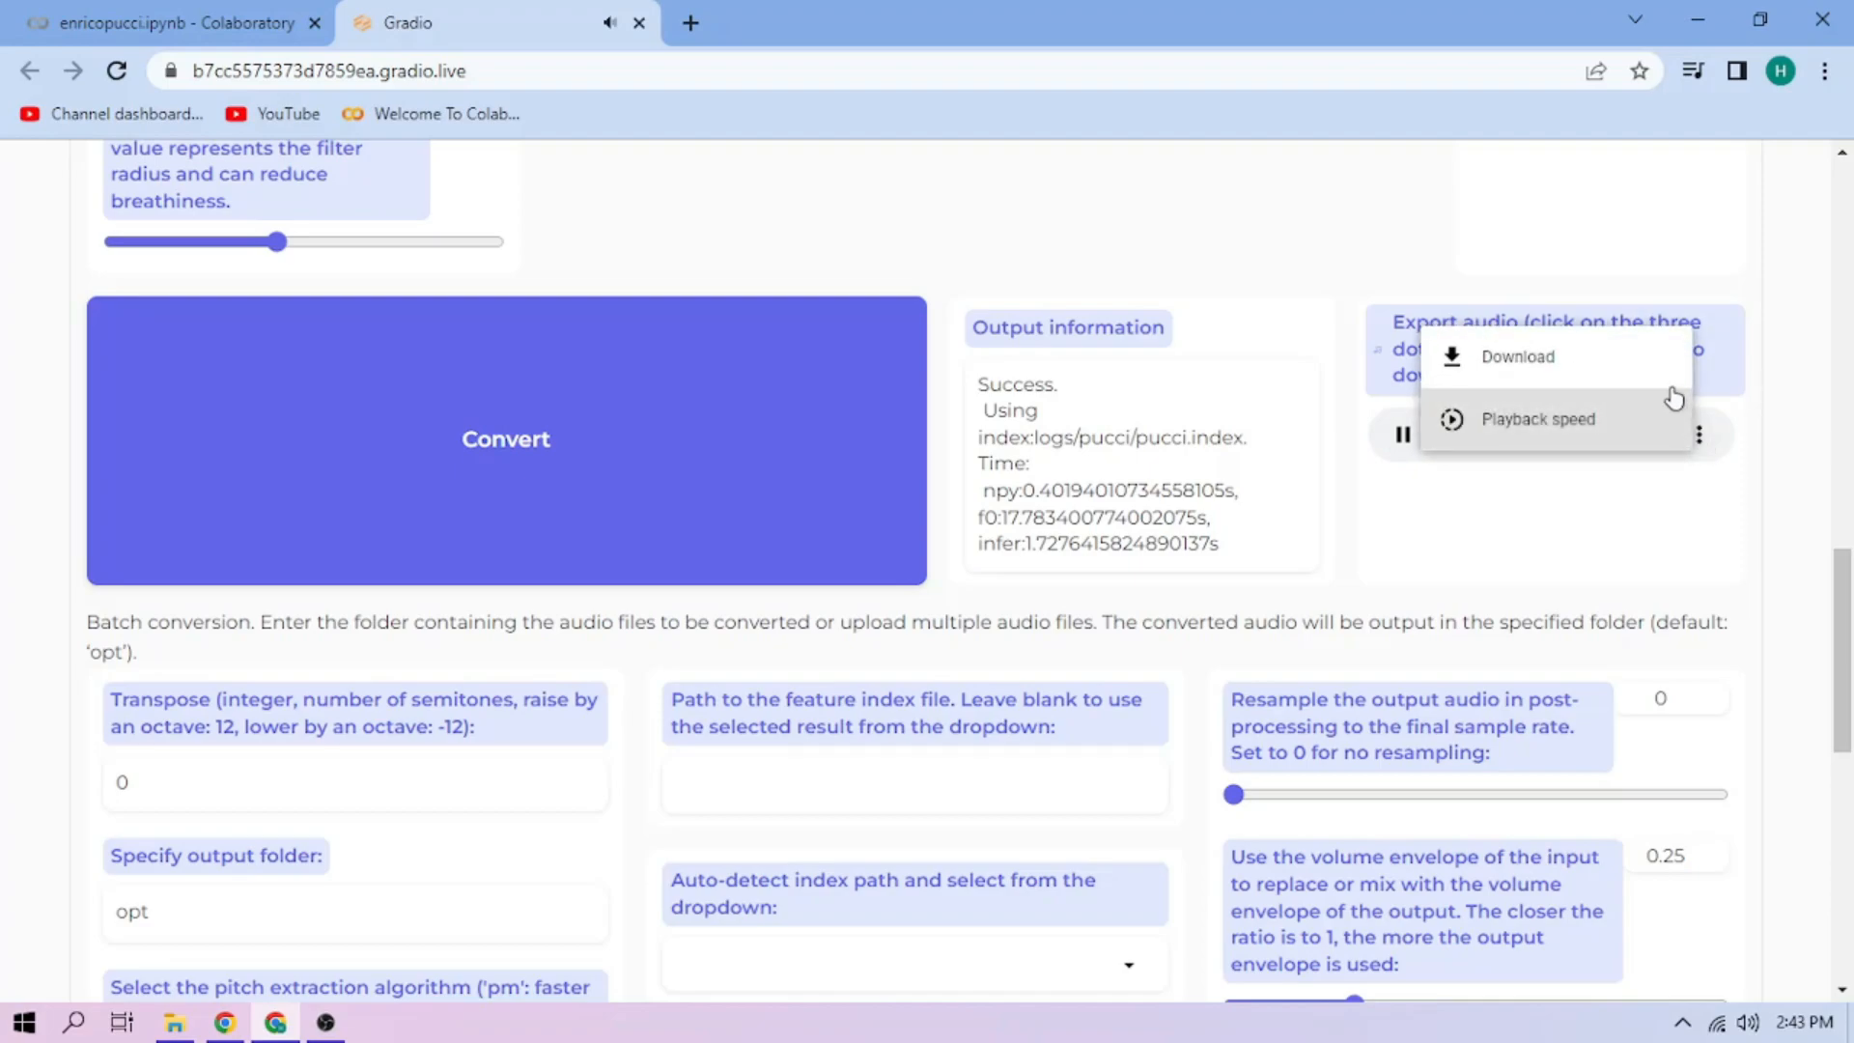
left_click(1516, 356)
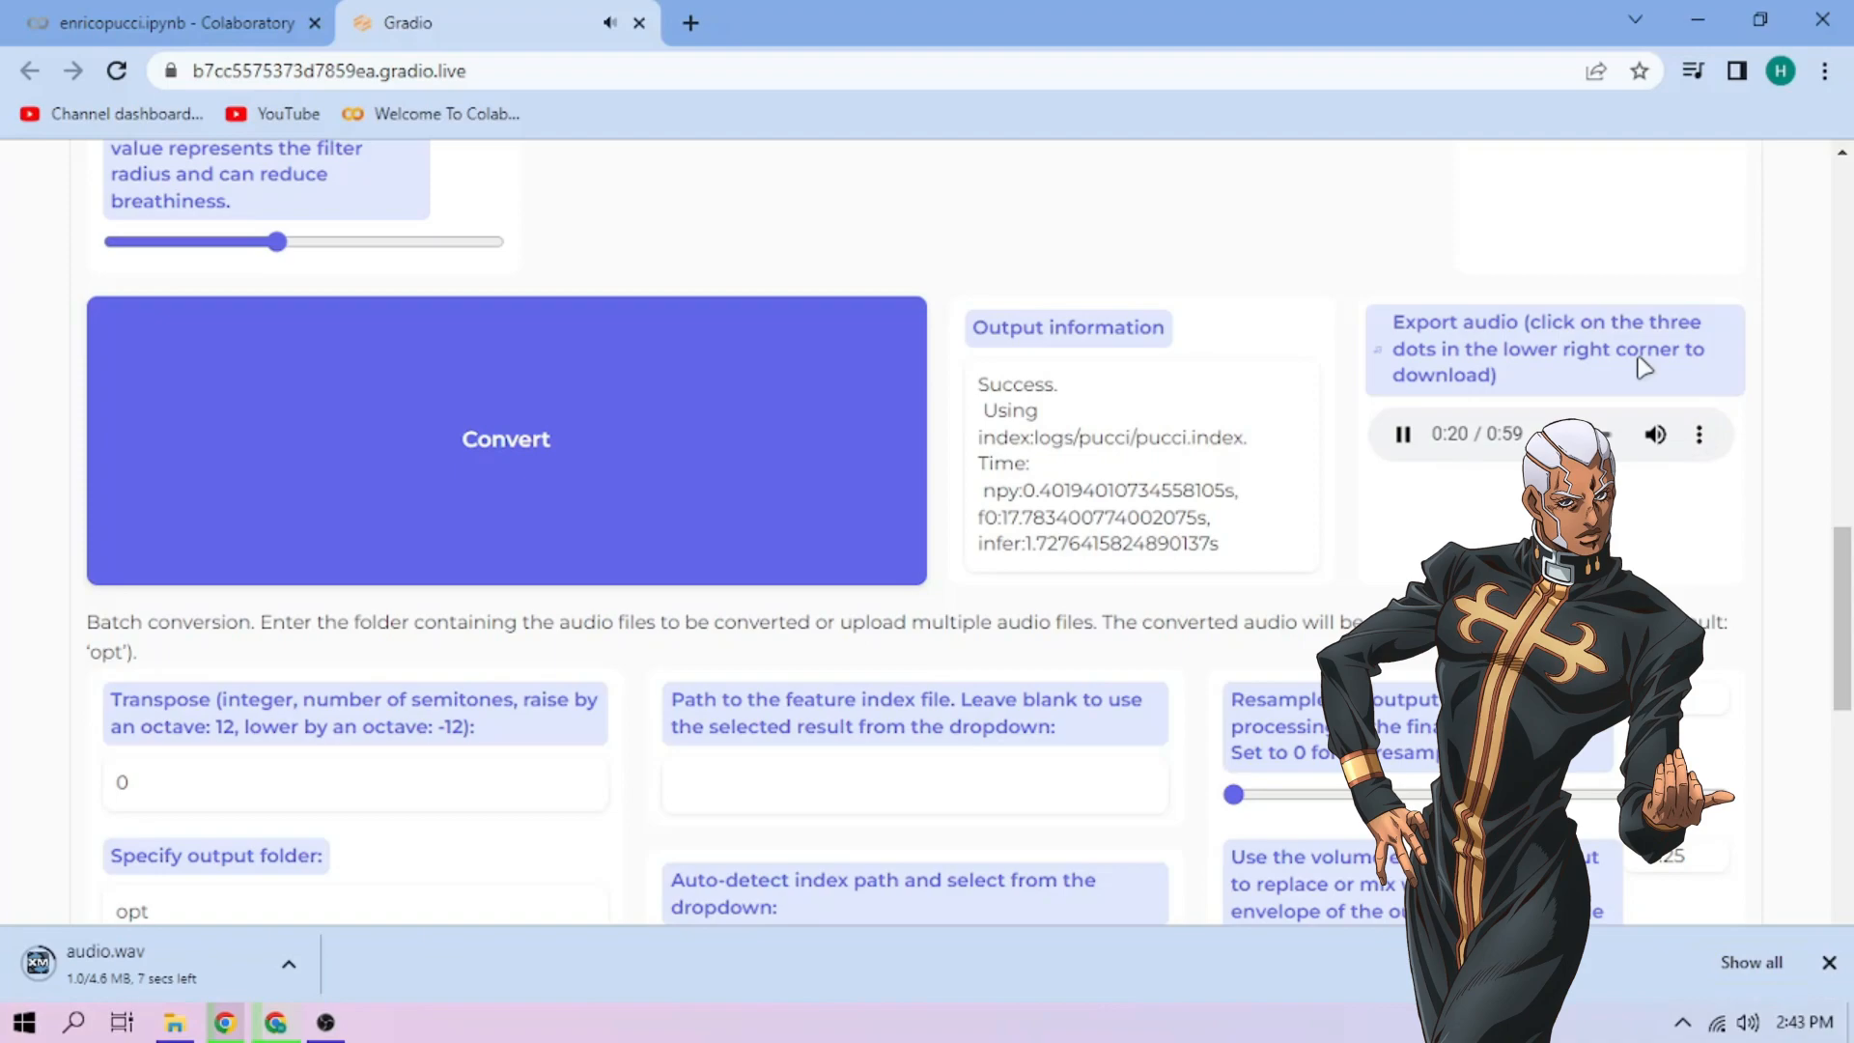